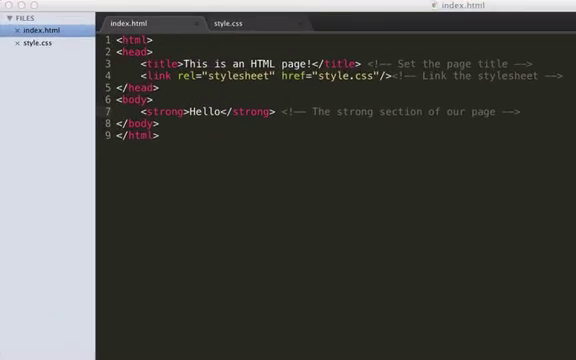
pyautogui.moveTo(368, 134)
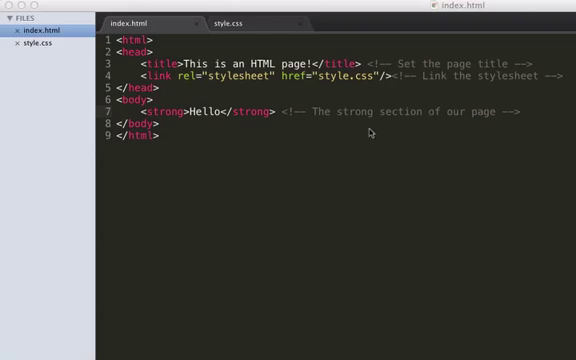
# In style.css, edit the body colour value, trying #666666 and settling back on #666
pyautogui.click(234, 22)
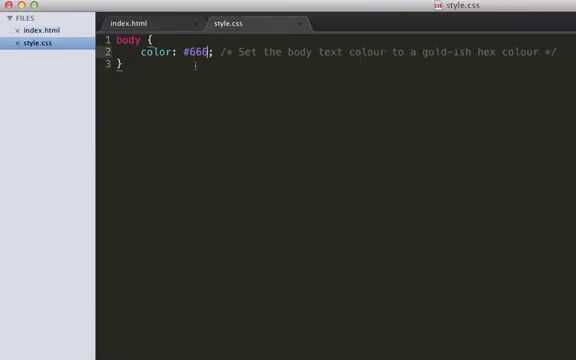
pyautogui.write('666')
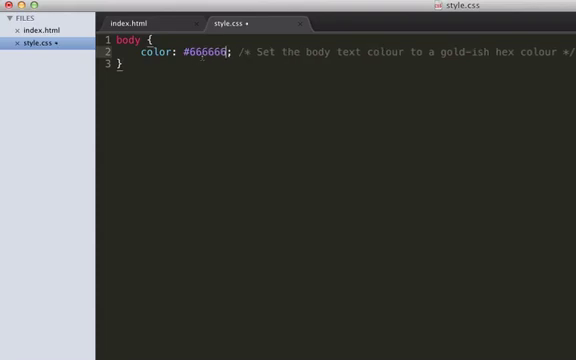
pyautogui.press('BackSpace')
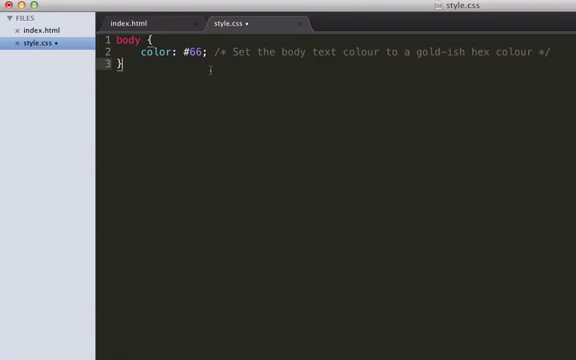
pyautogui.write('6')
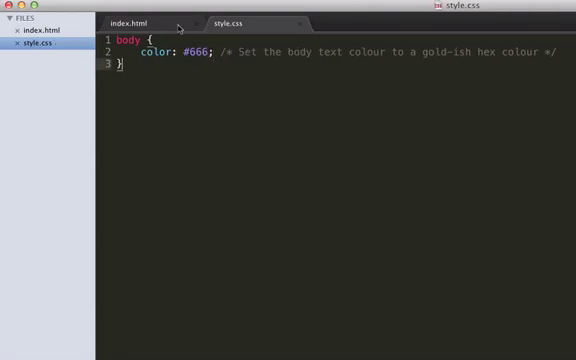
pyautogui.click(140, 18)
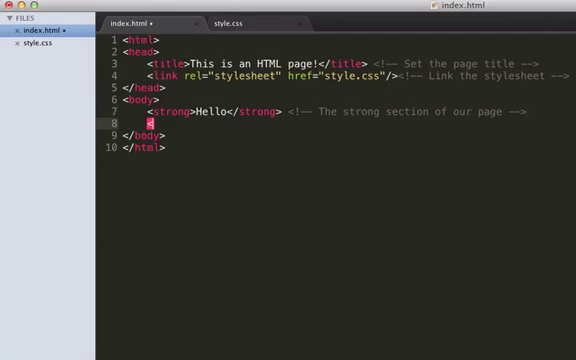
pyautogui.write('a')
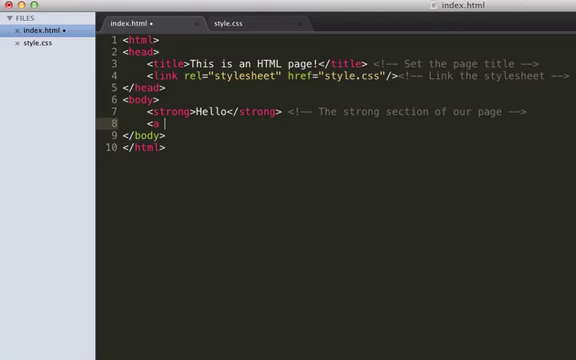
pyautogui.write('href')
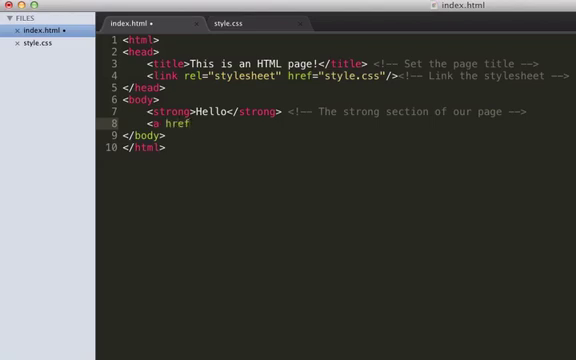
pyautogui.write('="')
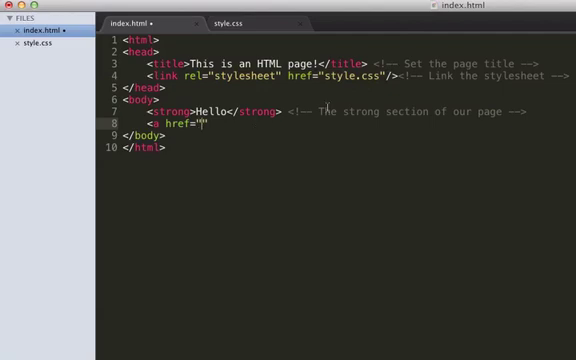
pyautogui.write('ht')
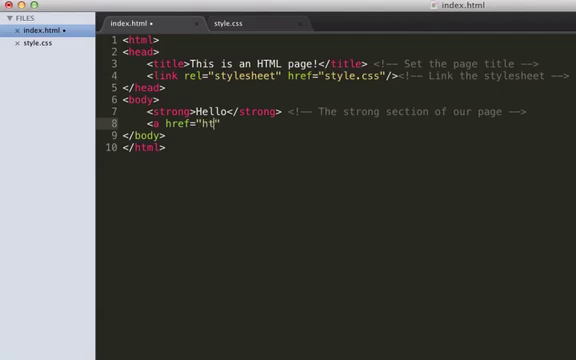
pyautogui.write('tp://www.de')
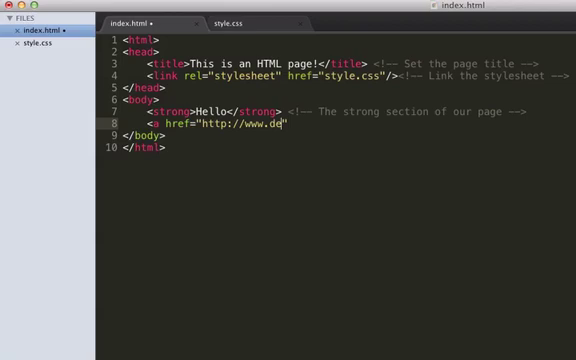
pyautogui.write('v-hq.net/')
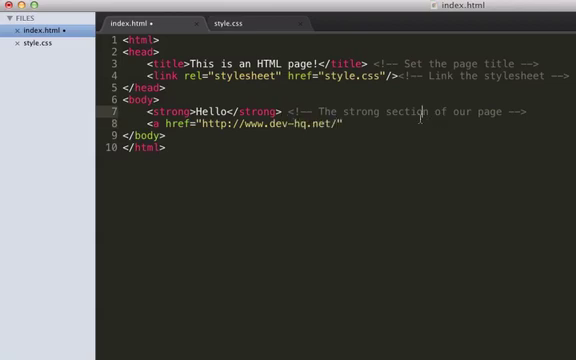
pyautogui.write('">')
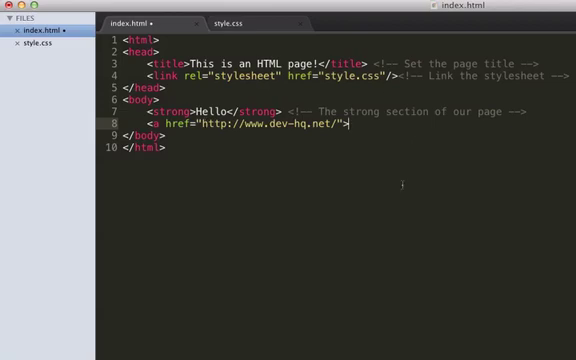
pyautogui.write('Click here<')
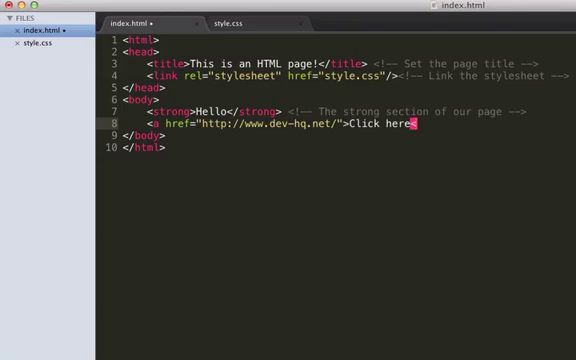
pyautogui.write('/a>')
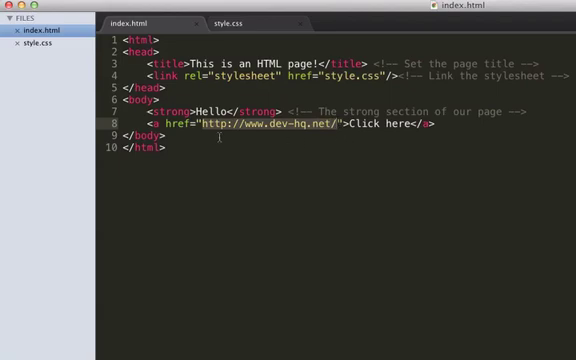
pyautogui.moveTo(218, 136)
pyautogui.write('s')
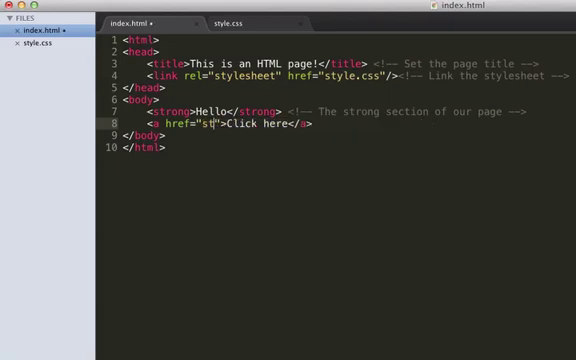
pyautogui.write('ype')
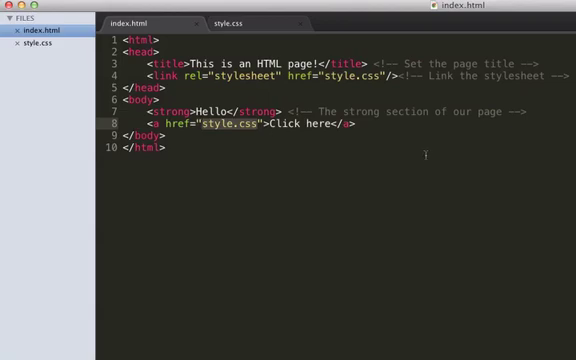
pyautogui.write('http://www.dev-hq.net/')
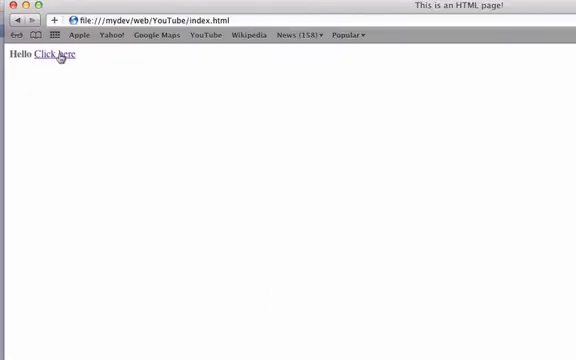
# Open the Click here link in a new Safari tab and scroll through the dev-hq.net page
pyautogui.rightClick(56, 56)
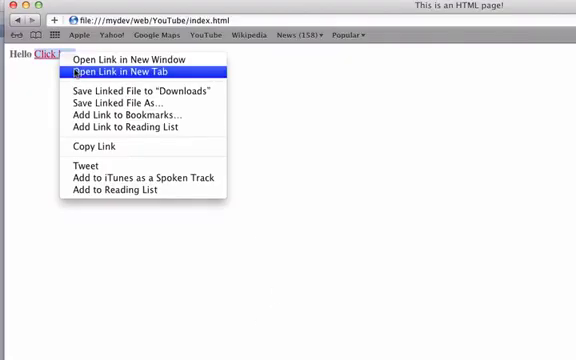
pyautogui.click(136, 74)
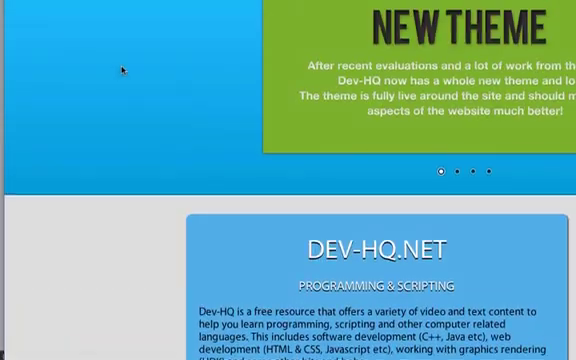
pyautogui.scroll(-3)
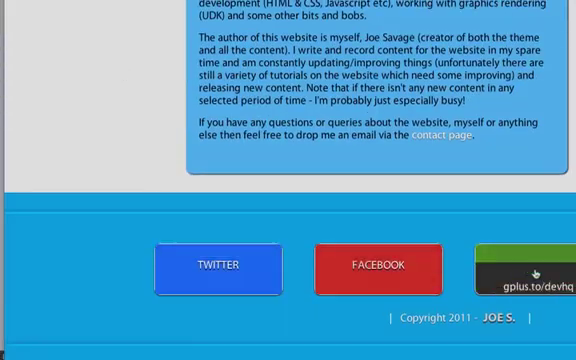
pyautogui.scroll(3)
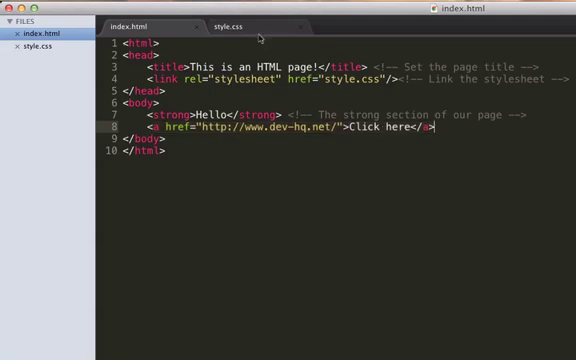
# In style.css, add a body a rule with a color value below the body rule
pyautogui.click(212, 18)
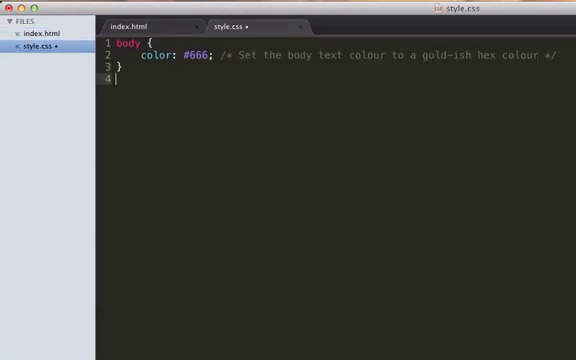
pyautogui.write('body a {')
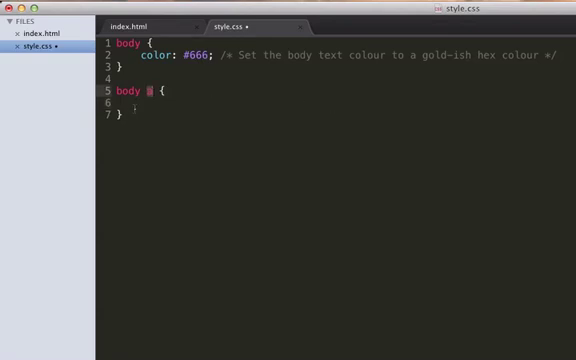
pyautogui.write('a')
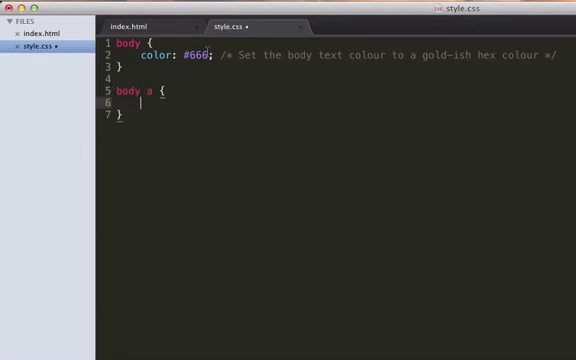
pyautogui.write('color')
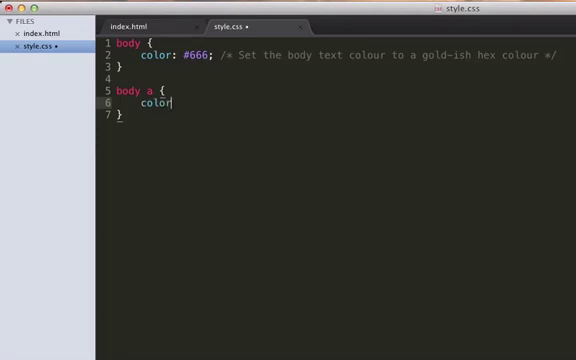
pyautogui.write(': #;')
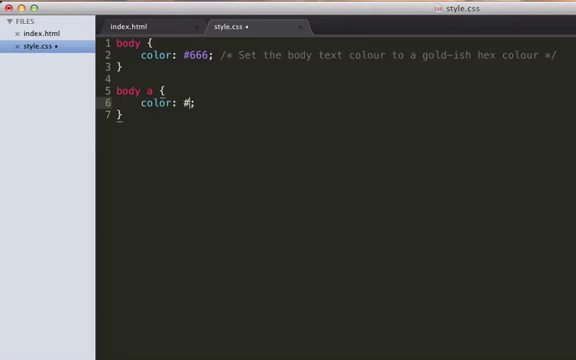
pyautogui.write('FFF')
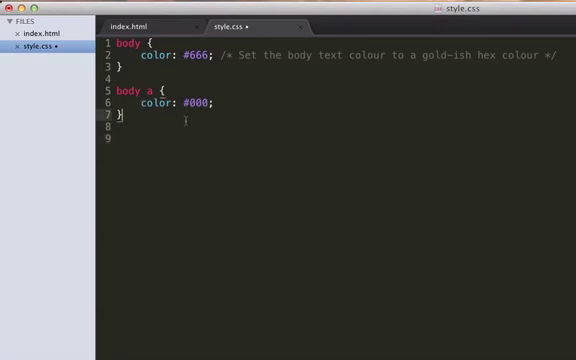
pyautogui.write('body a:vis;')
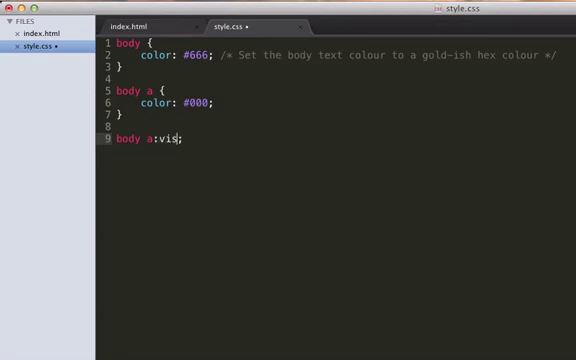
pyautogui.write('ited')
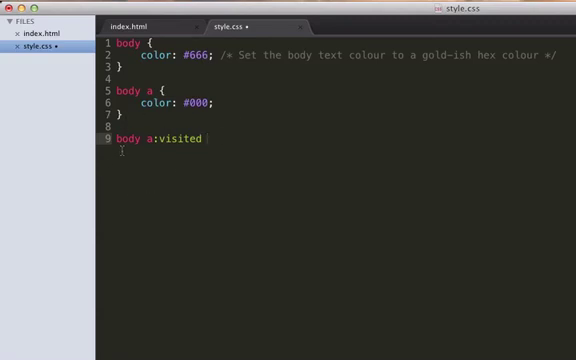
pyautogui.write('{')
pyautogui.write('color: ;')
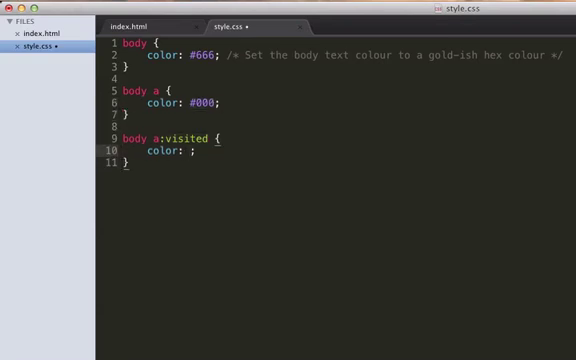
pyautogui.write('#')
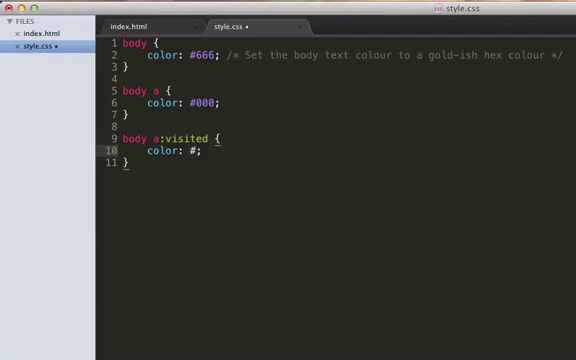
pyautogui.write('FC0')
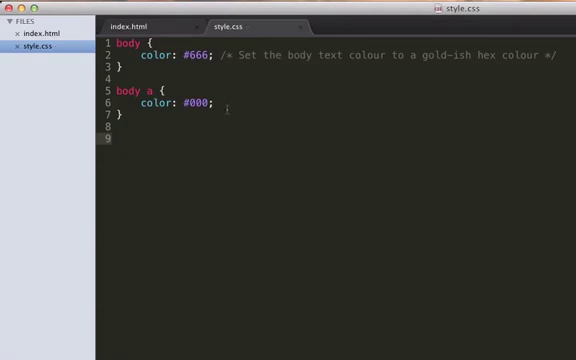
# Add a body a:hover rule with a color declaration below the body a rule
pyautogui.write('body')
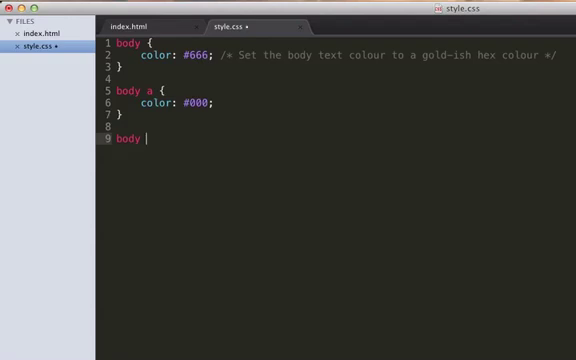
pyautogui.write('a:hover;')
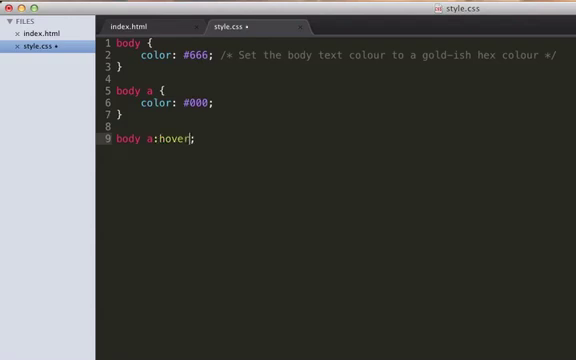
pyautogui.write('{')
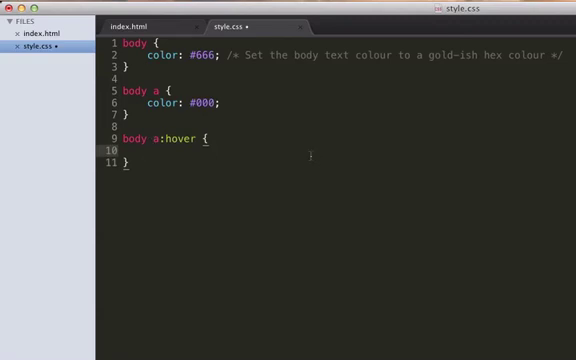
pyautogui.write('color: #;')
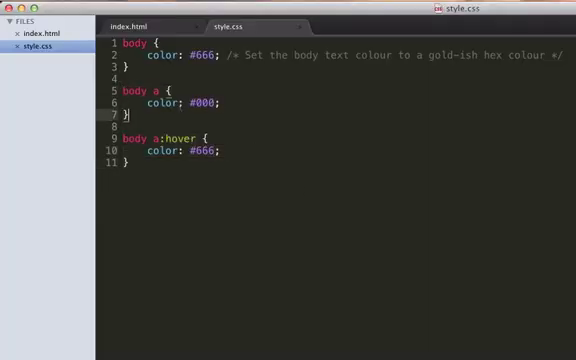
pyautogui.doubleClick(156, 104)
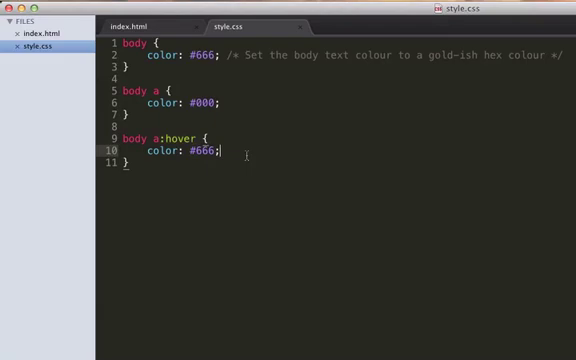
# Return to index.html, reference images/lo in the source, and resume editing after the Safari preview
pyautogui.click(140, 32)
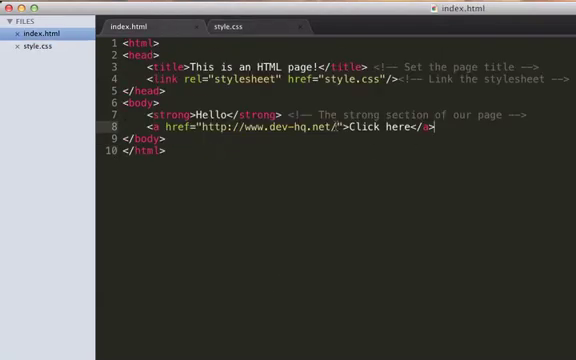
pyautogui.write('images/logo.png')
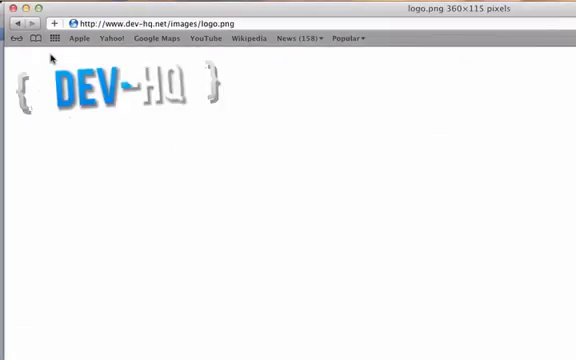
pyautogui.moveTo(136, 132)
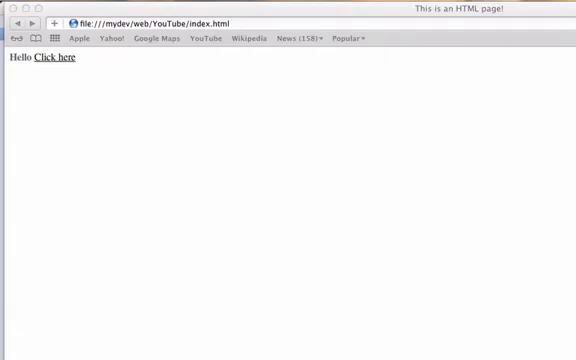
pyautogui.click(52, 56)
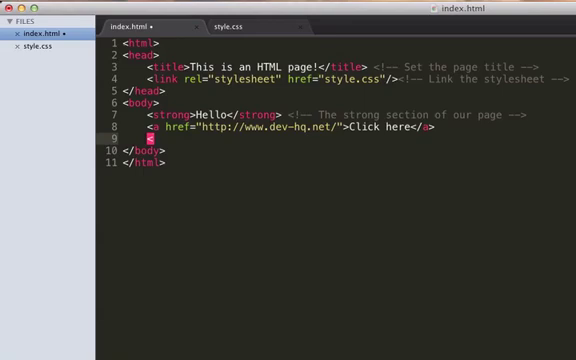
# Below the link, draft -Item lines then discard them, leaving blank lines for a new tag
pyautogui.press('enter')
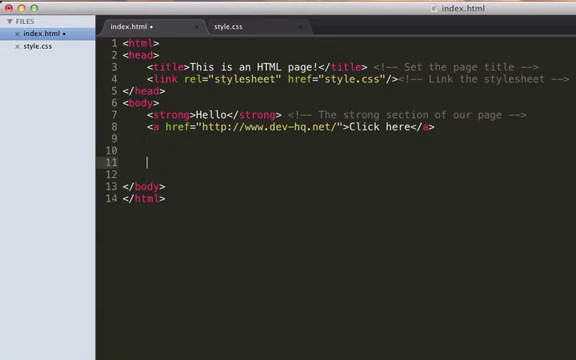
pyautogui.write('-l')
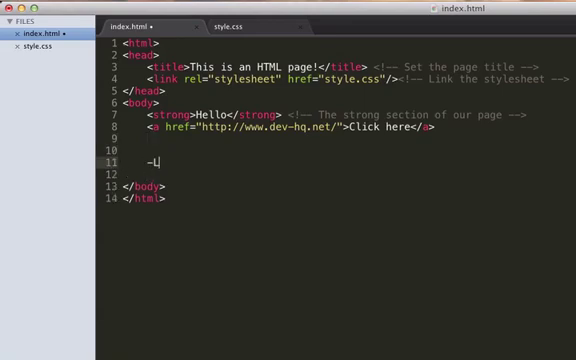
pyautogui.write('item')
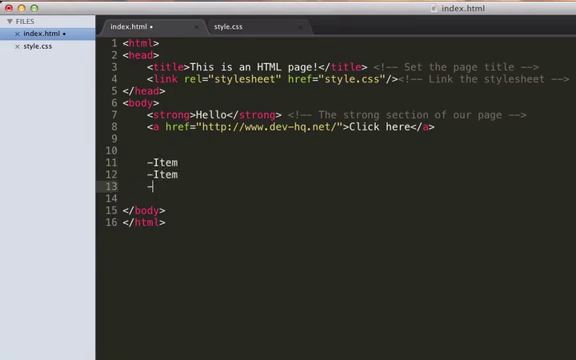
pyautogui.write('item')
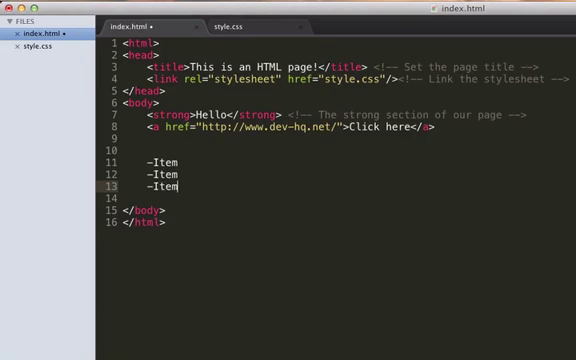
pyautogui.press('Return')
pyautogui.write('<')
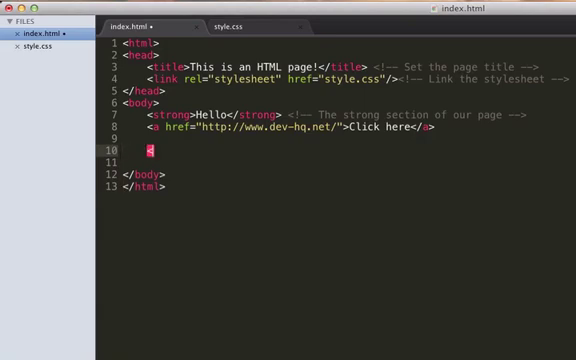
# Add an empty <ul></ul> element below the Click here link
pyautogui.write('ul>')
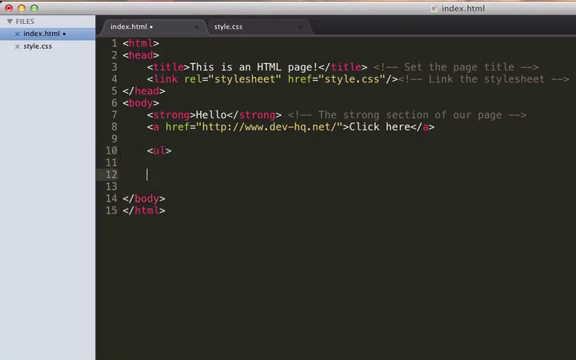
pyautogui.write('</ul>')
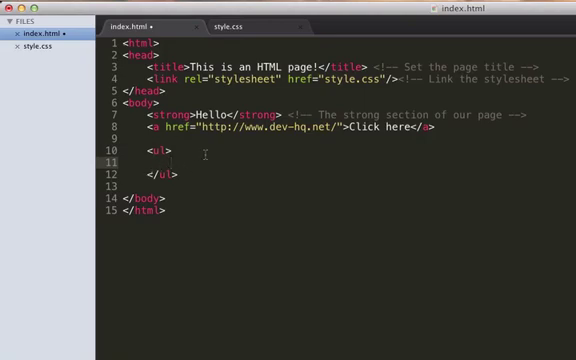
# Fill the list with three <li> items: Item One, Item Two, Item Three
pyautogui.write('<li>')
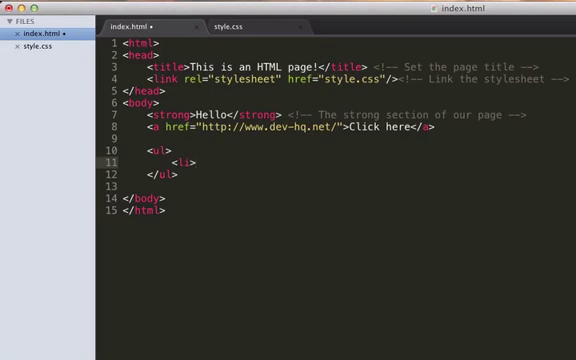
pyautogui.write('Item O')
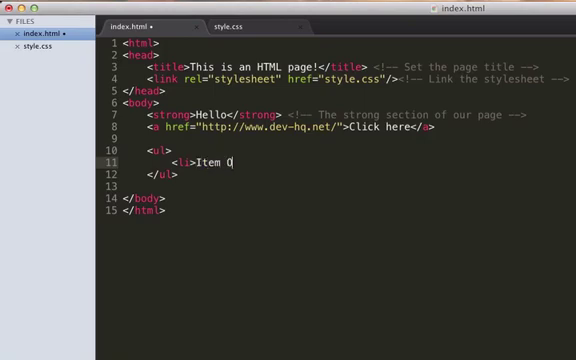
pyautogui.write('ne</li>')
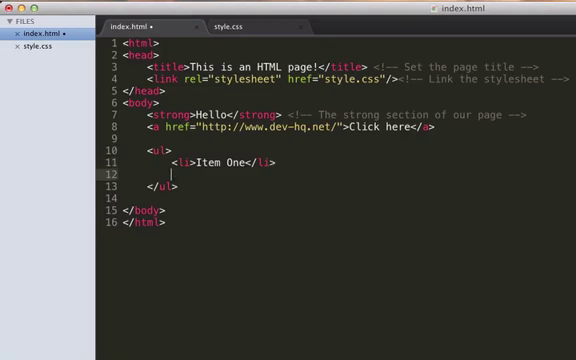
pyautogui.write('<li>Item')
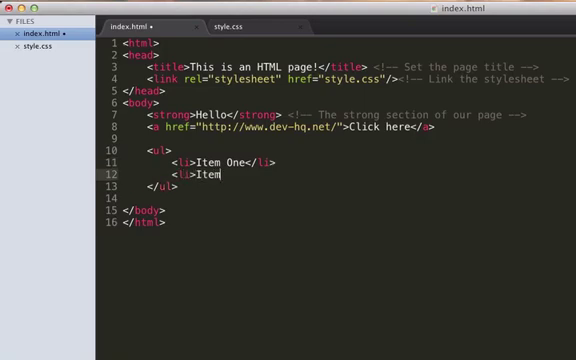
pyautogui.write('Two</li>')
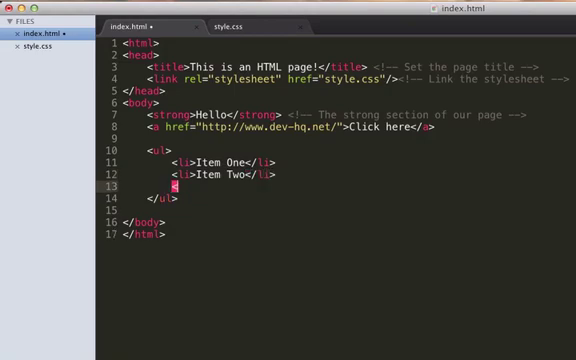
pyautogui.write('<li>Item Th')
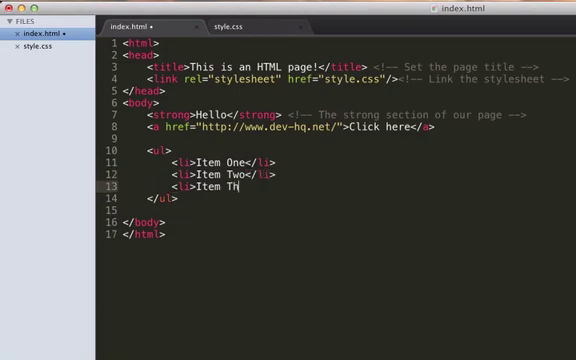
pyautogui.write('ree</li>')
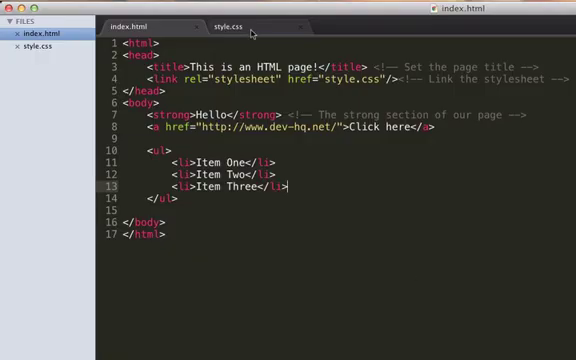
# In style.css, add a body ul { color } rule, then return to index.html
pyautogui.click(228, 18)
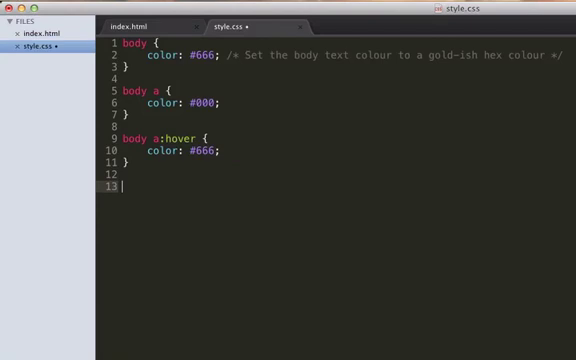
pyautogui.write('body ul')
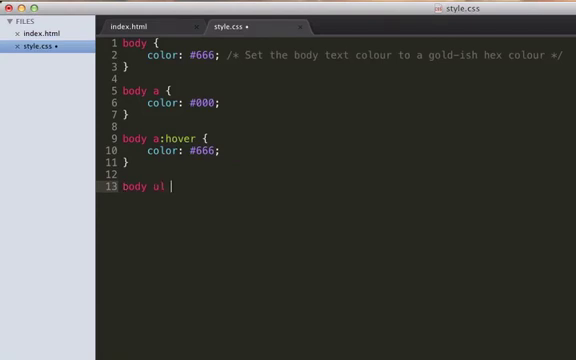
pyautogui.write('{')
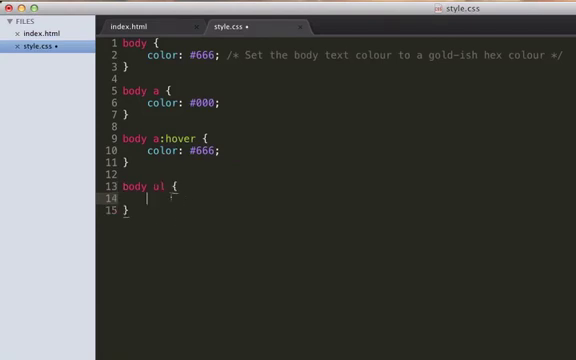
pyautogui.write('color')
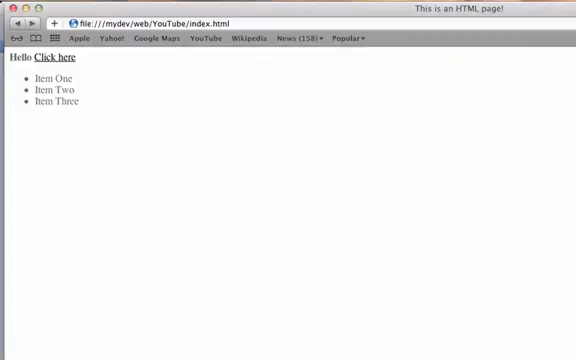
pyautogui.moveTo(58, 60)
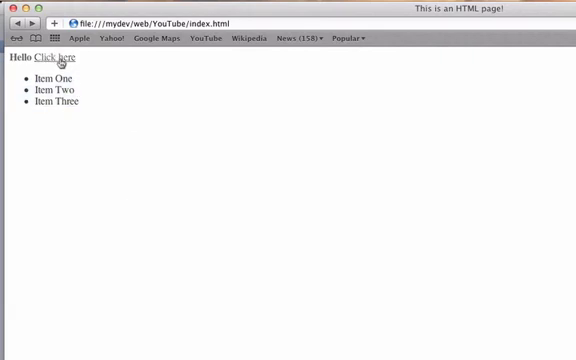
pyautogui.moveTo(84, 136)
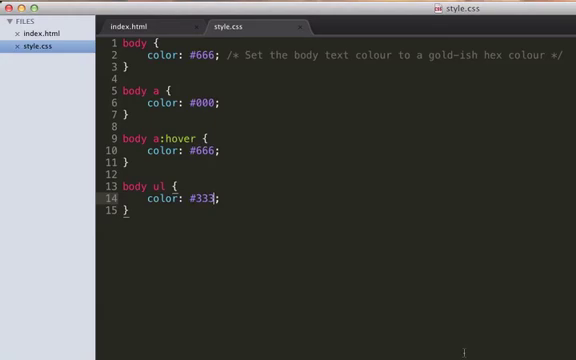
pyautogui.click(152, 22)
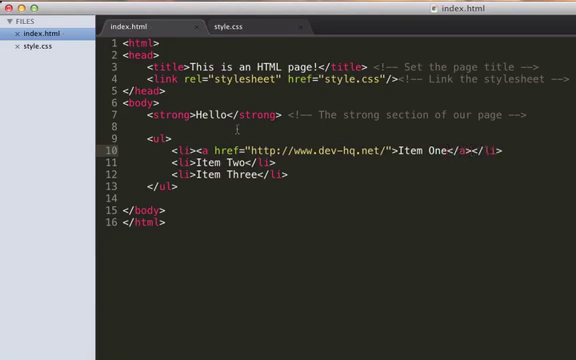
pyautogui.doubleClick(180, 152)
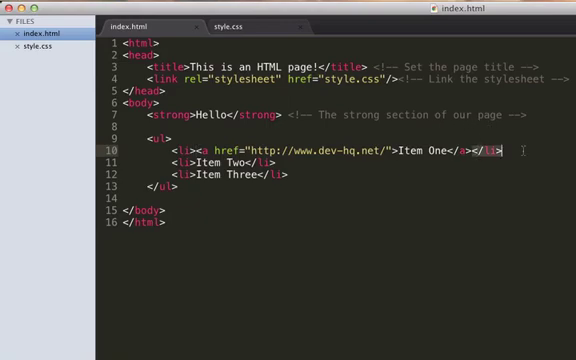
pyautogui.press('Backspace')
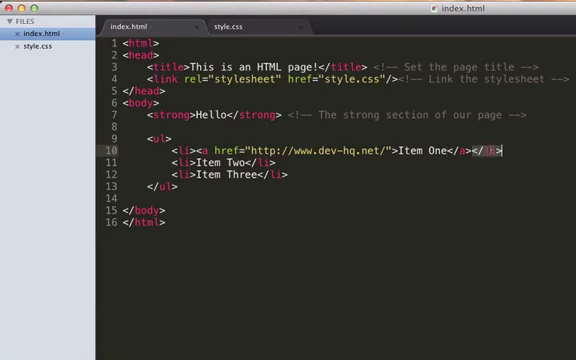
pyautogui.moveTo(512, 152)
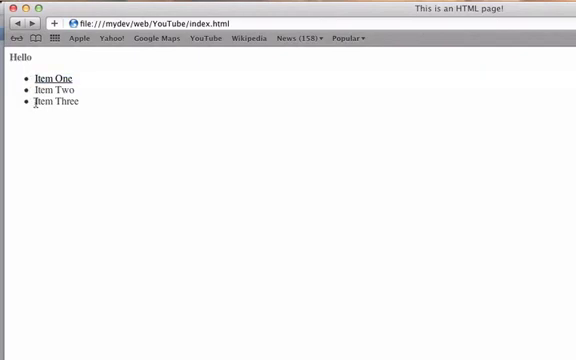
pyautogui.doubleClick(44, 92)
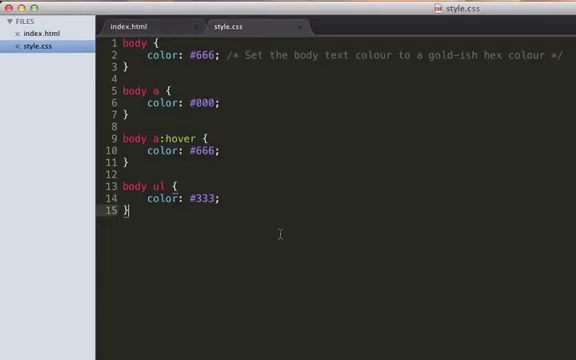
# Add a list-style-type property to the body ul rule in style.css
pyautogui.press('Backspace')
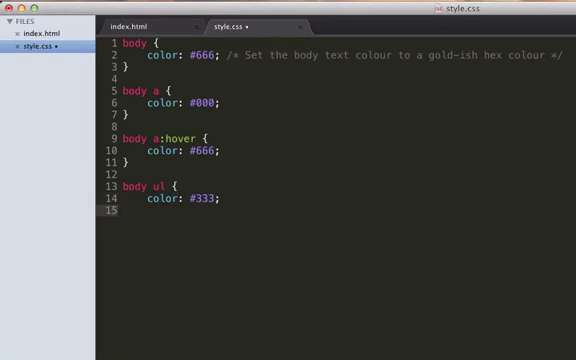
pyautogui.write('}')
pyautogui.write('list-style-type: ;')
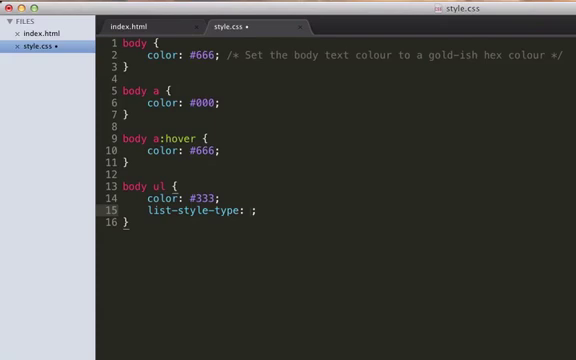
pyautogui.write('no')
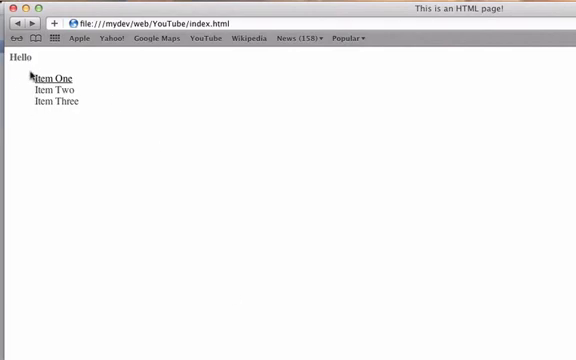
pyautogui.moveTo(326, 262)
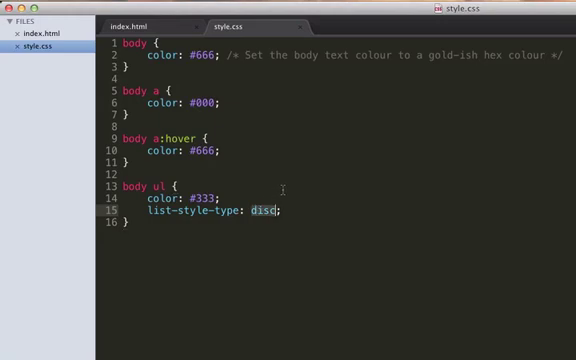
pyautogui.moveTo(284, 184)
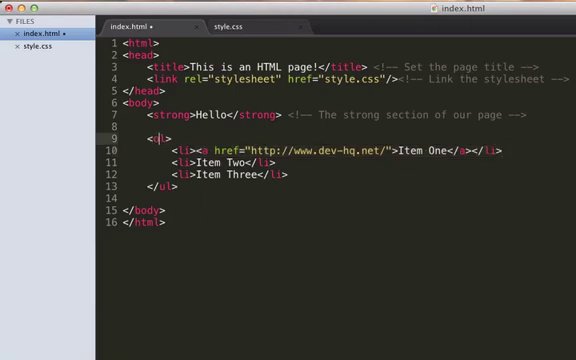
# Return to style.css to set body ul list-style-type to none
pyautogui.click(196, 24)
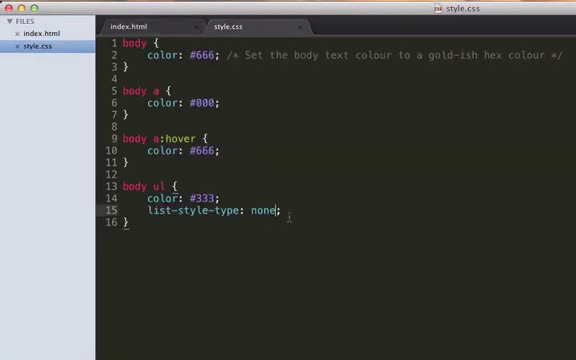